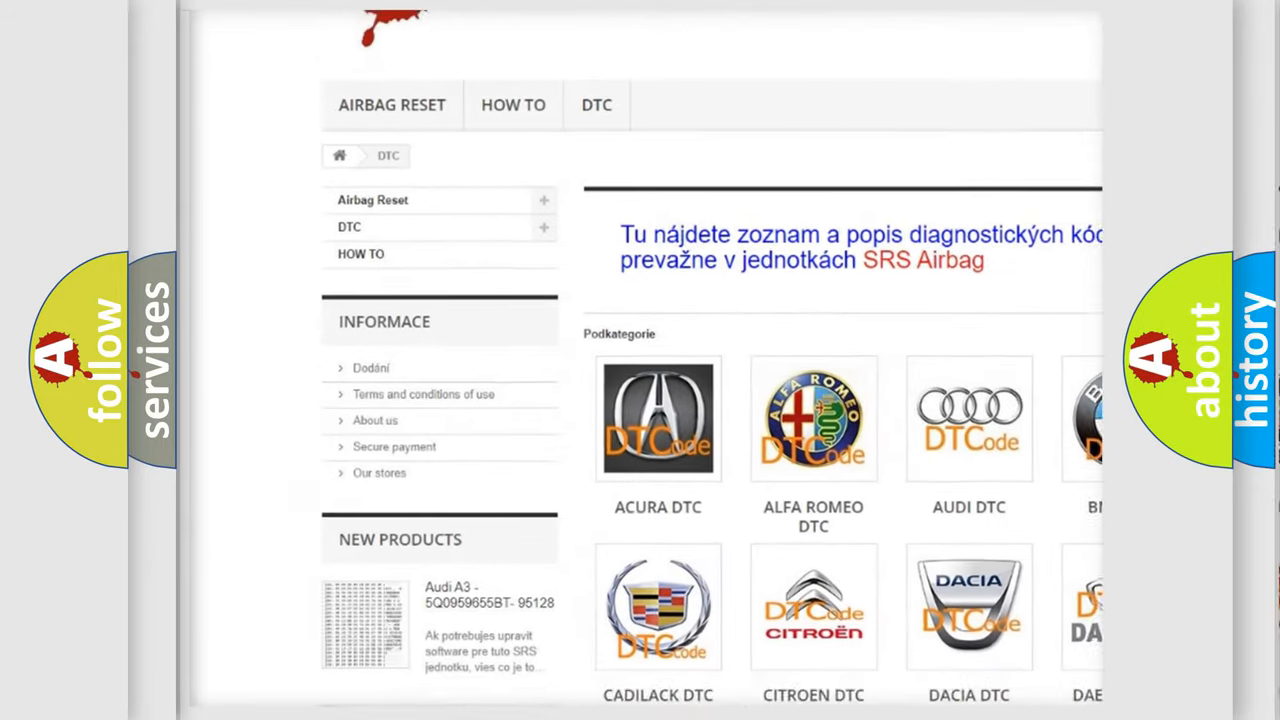
{"action": "scroll", "scroll_direction": "down", "scroll_amount": 3}
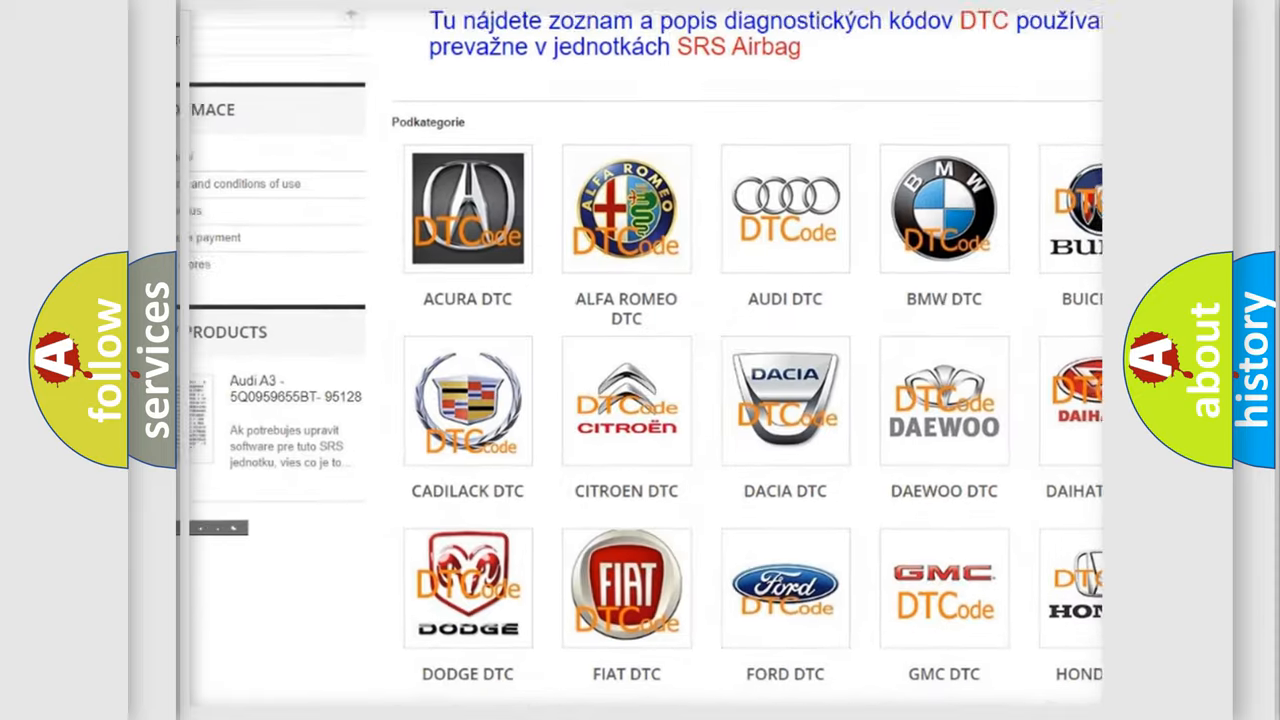
{"action": "scroll", "scroll_direction": "down", "scroll_amount": 3}
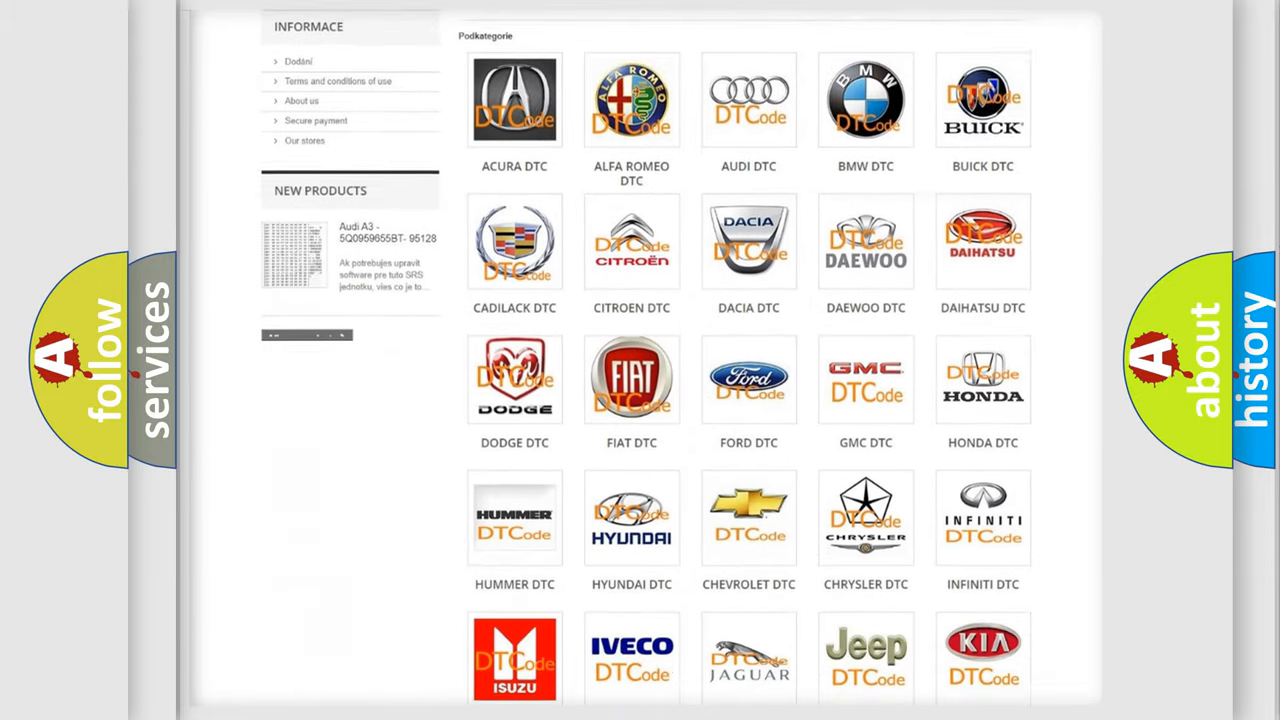
{"action": "scroll", "scroll_direction": "down", "scroll_amount": 3}
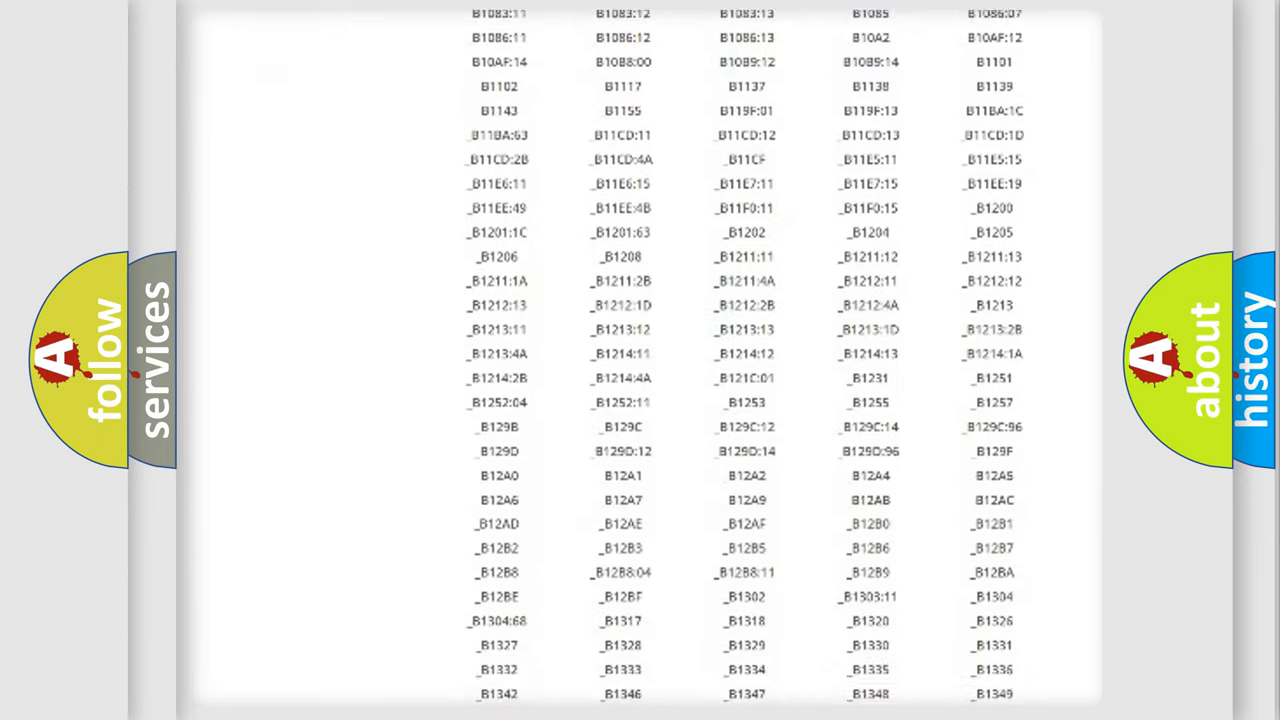
{"action": "scroll", "scroll_direction": "down", "scroll_amount": 3}
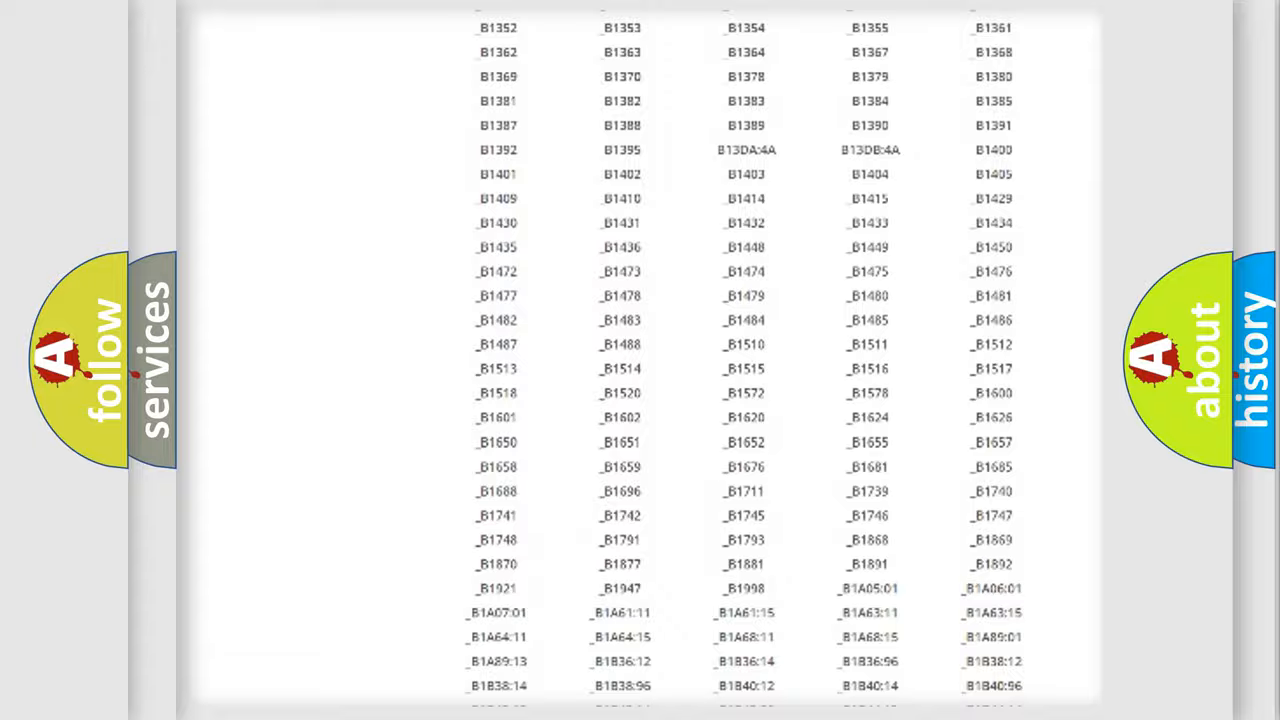